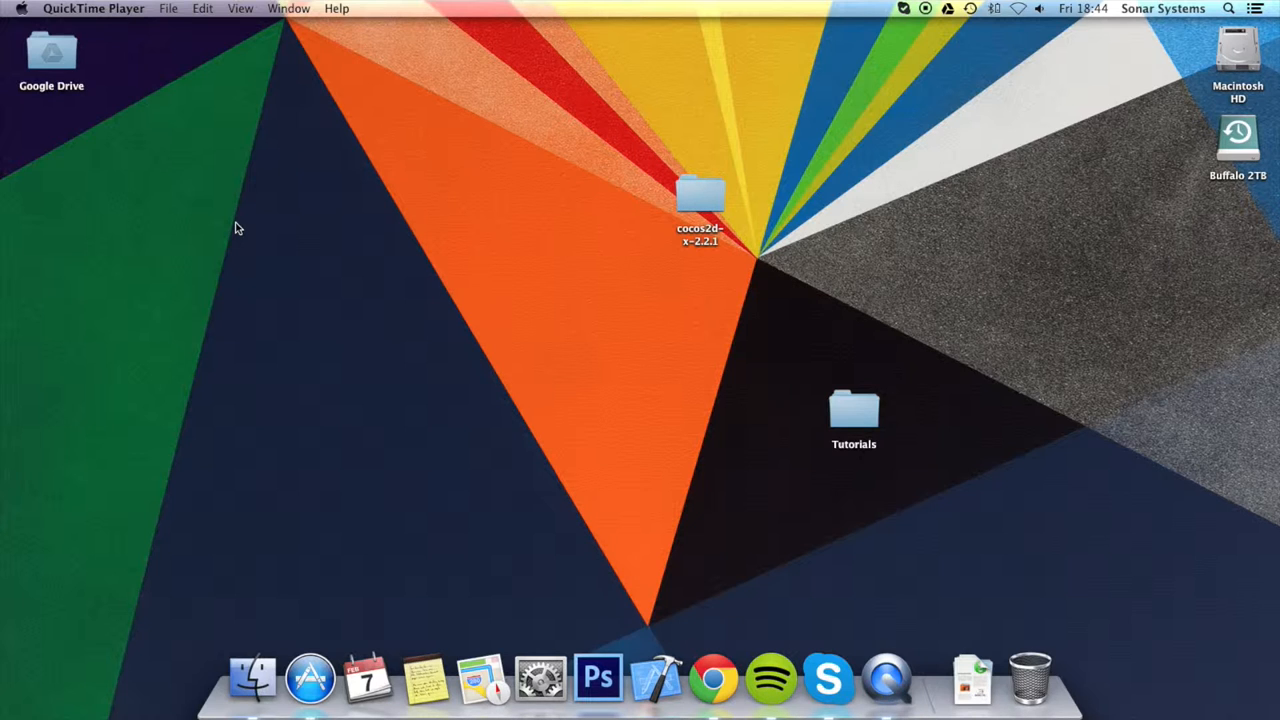
# Step: Navigate cocos2d-x-2.2.1 > projects > Tutorial > proj.ios and launch Tutorial.xcodeproj in Xcode
pyautogui.doubleClick(700, 196)
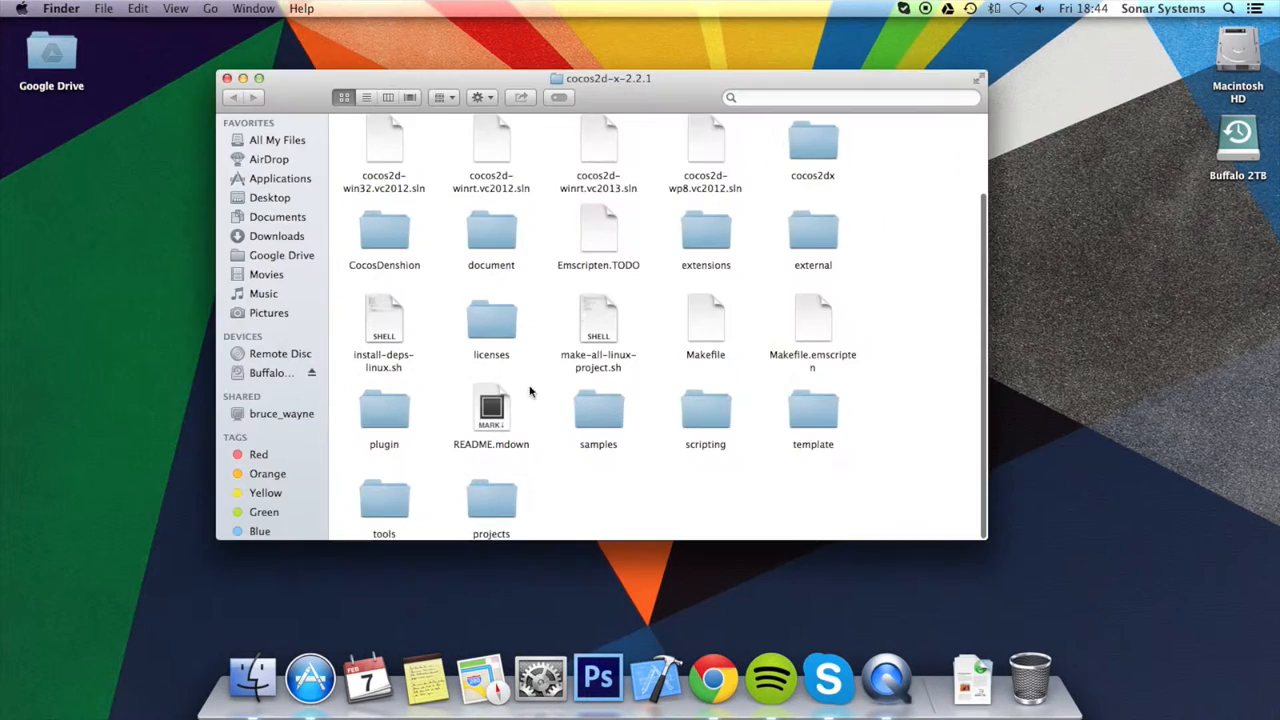
pyautogui.doubleClick(492, 504)
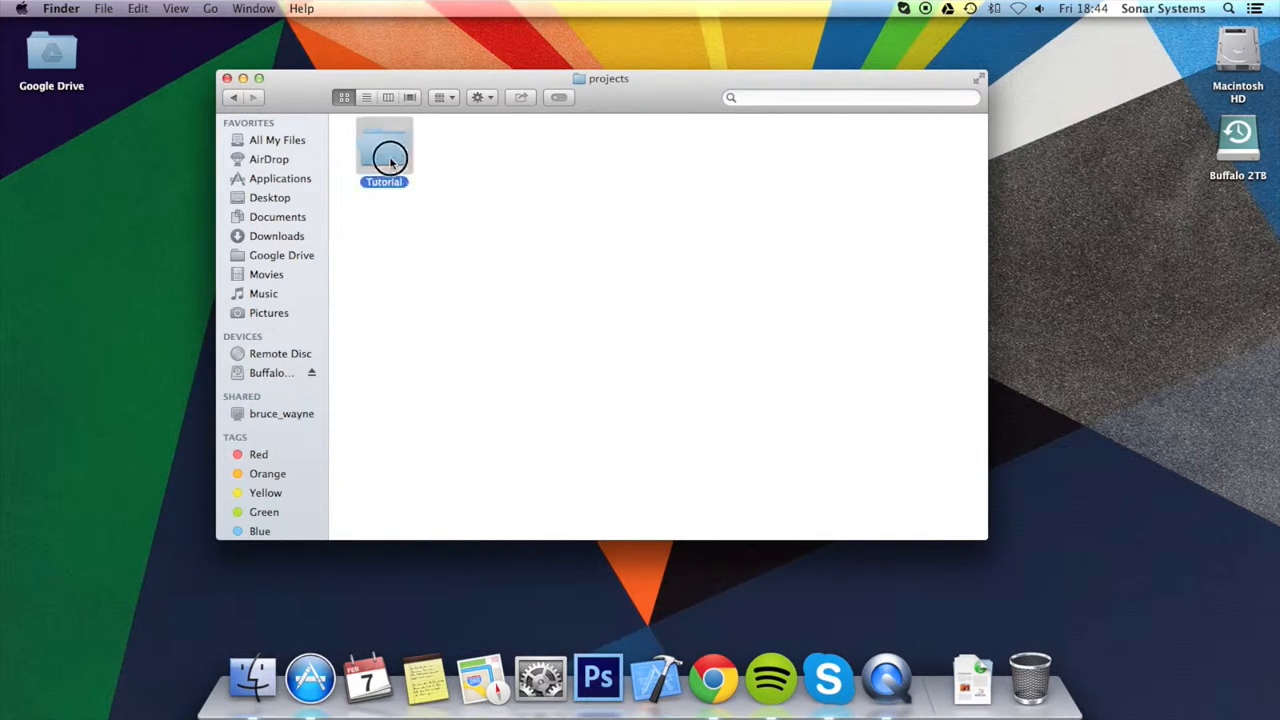
pyautogui.doubleClick(384, 150)
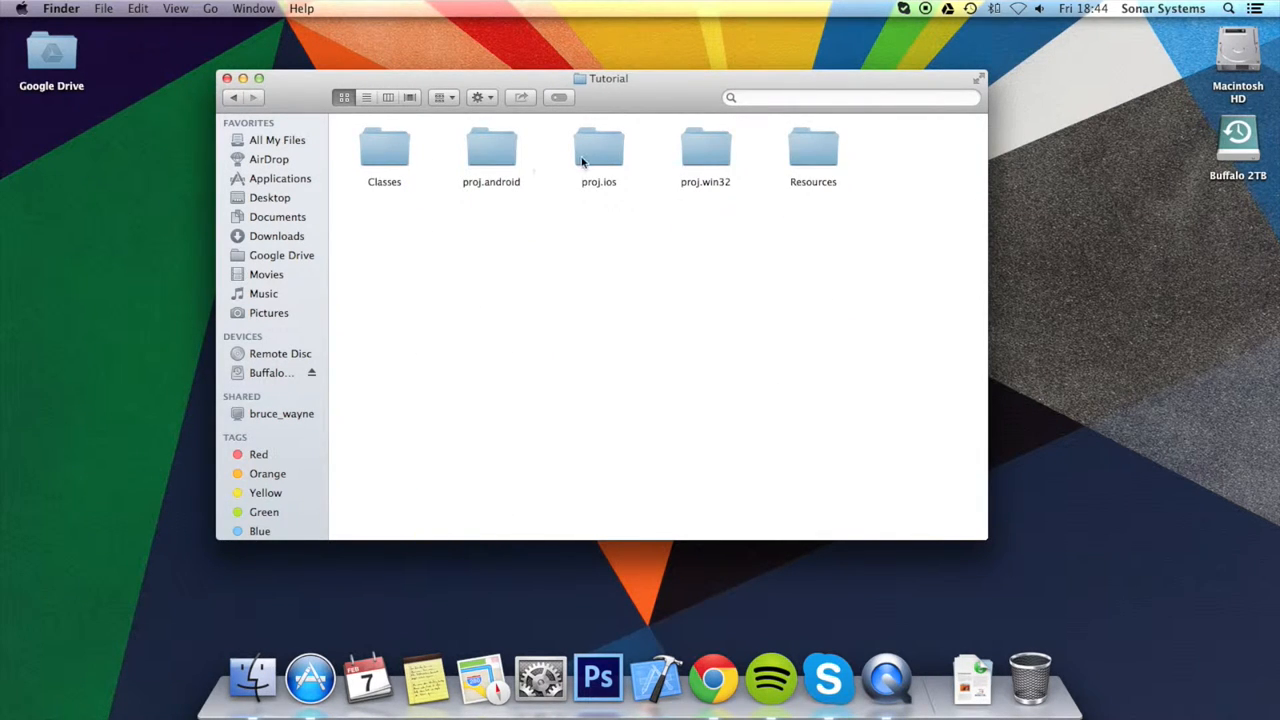
pyautogui.doubleClick(600, 150)
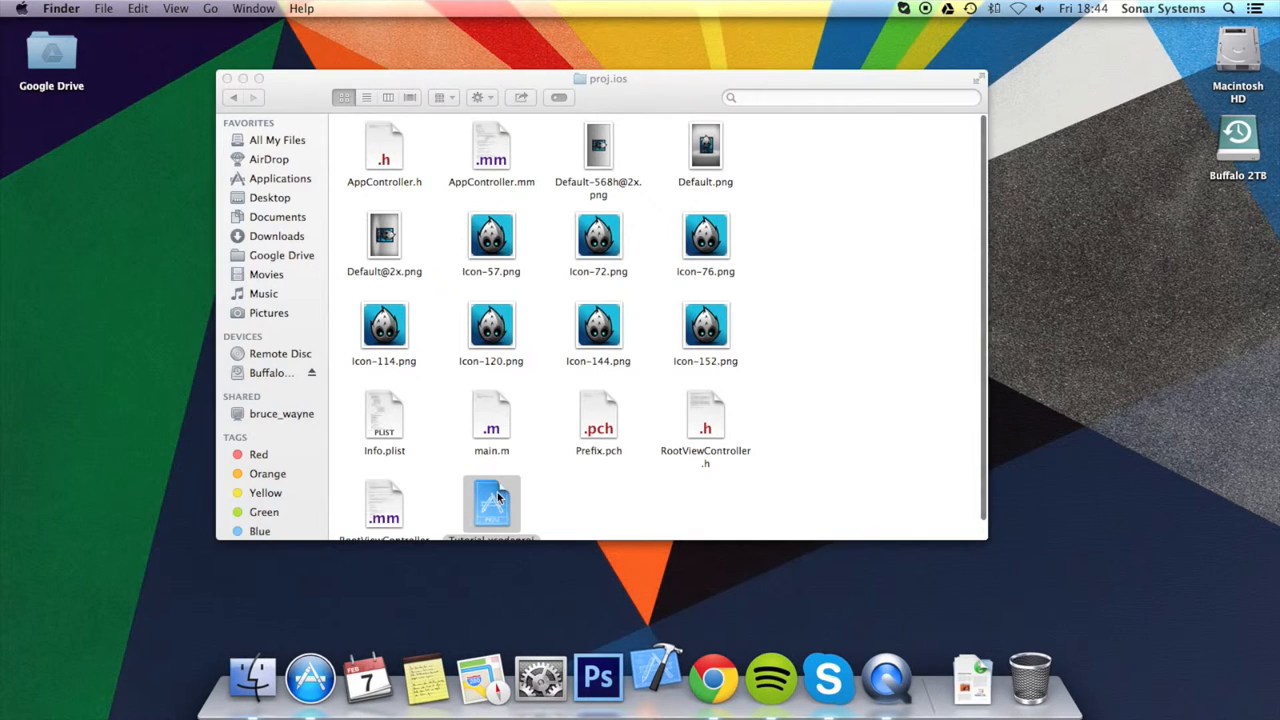
pyautogui.doubleClick(492, 504)
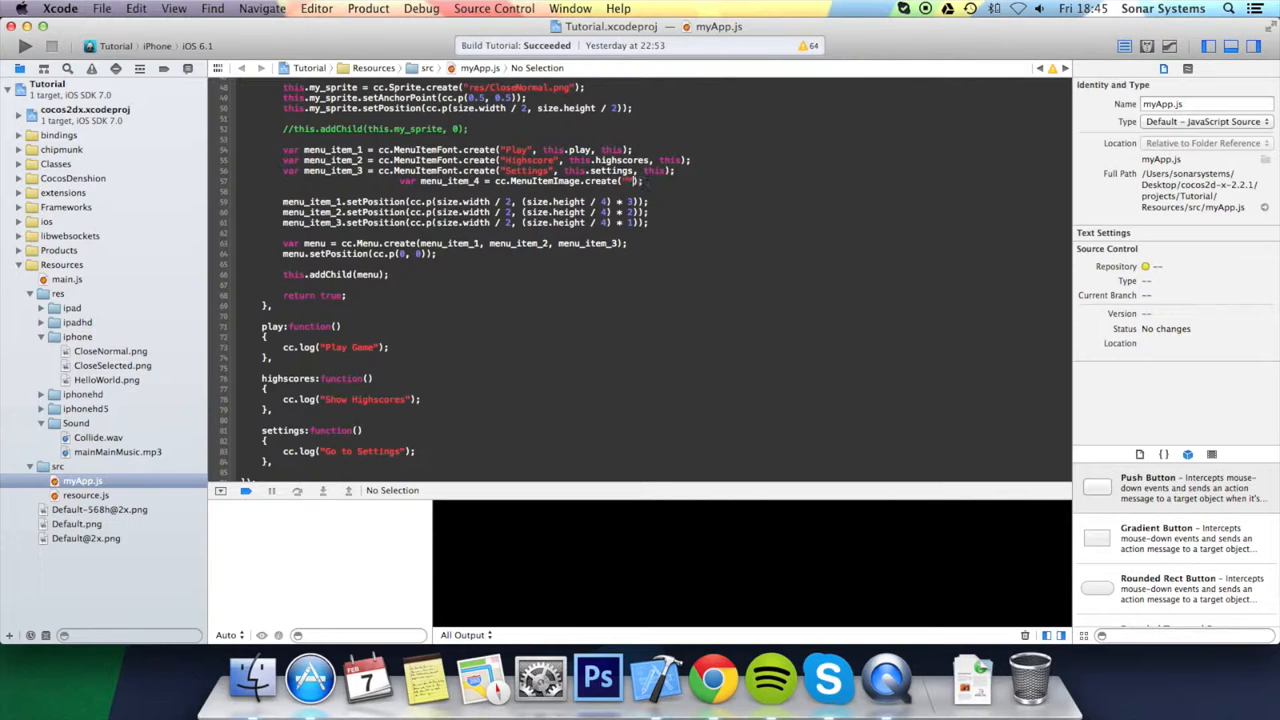
# Step: Create menu_item_4 as a MenuItemImage with res/CloseNormal.png, res/CloseSelected.png and this.image_button callback
pyautogui.write('res/CloseNormal.png",')
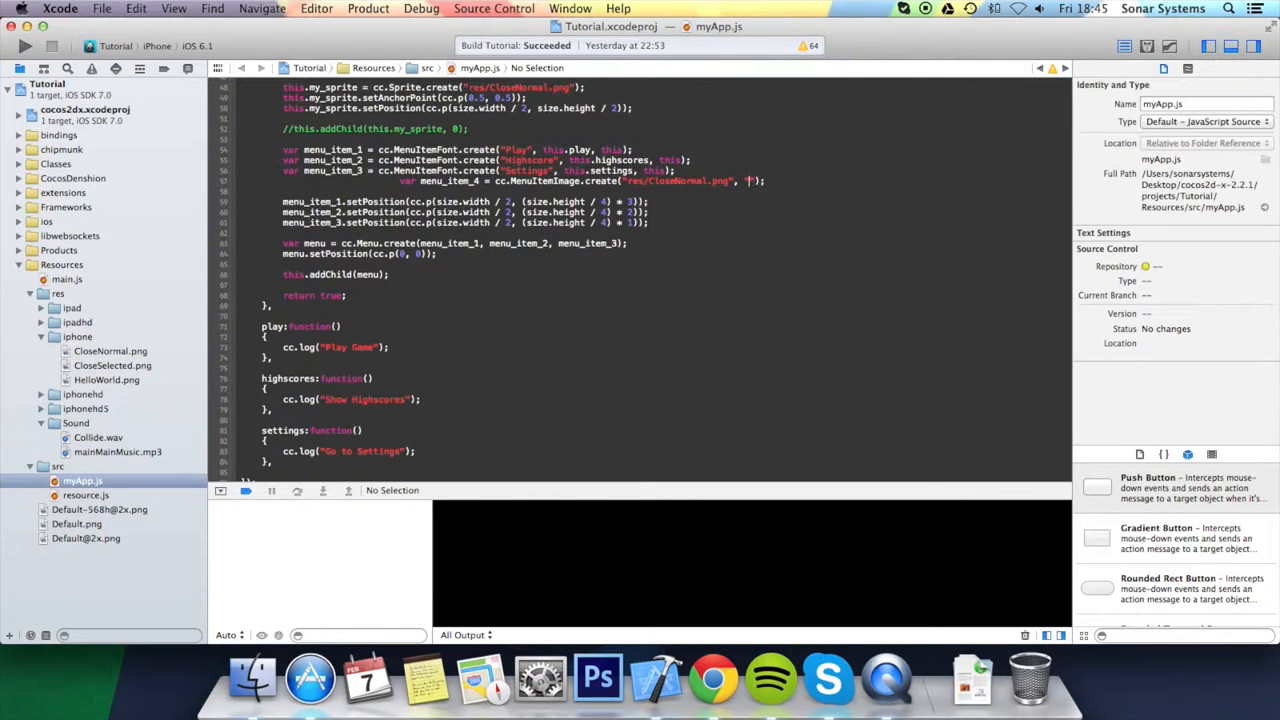
pyautogui.write('res/CloseSelected.png')
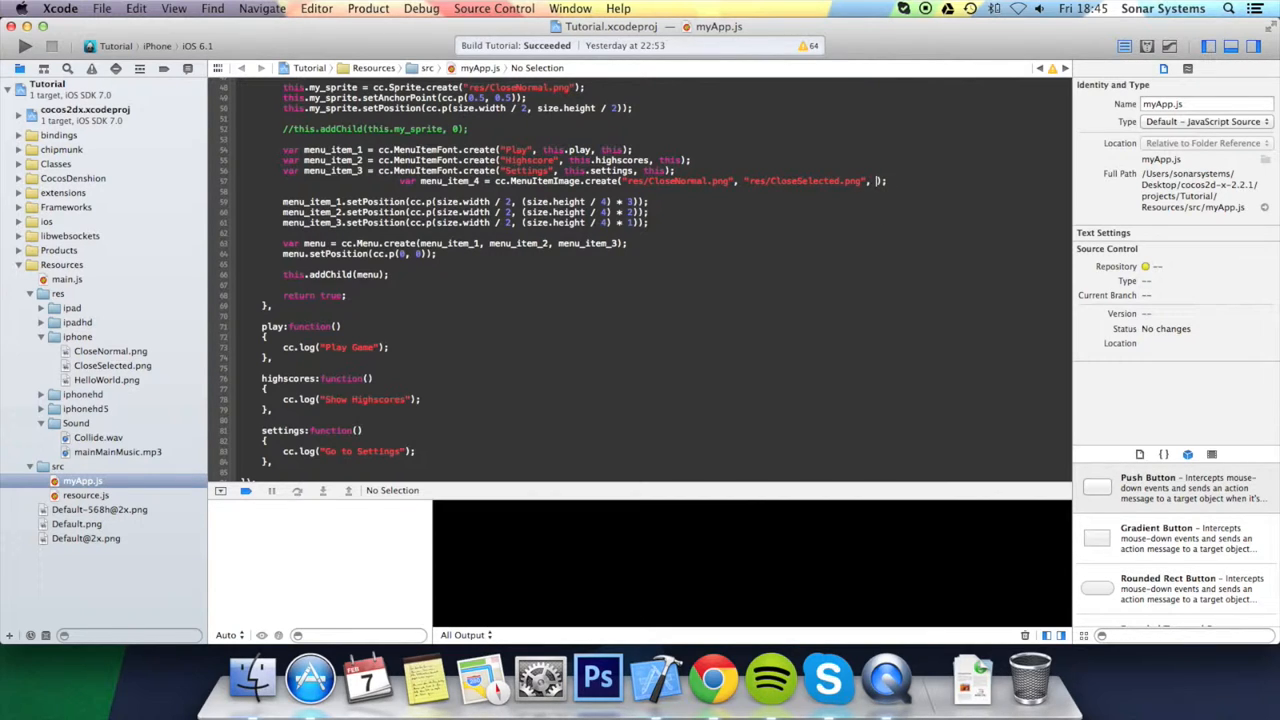
pyautogui.write('the')
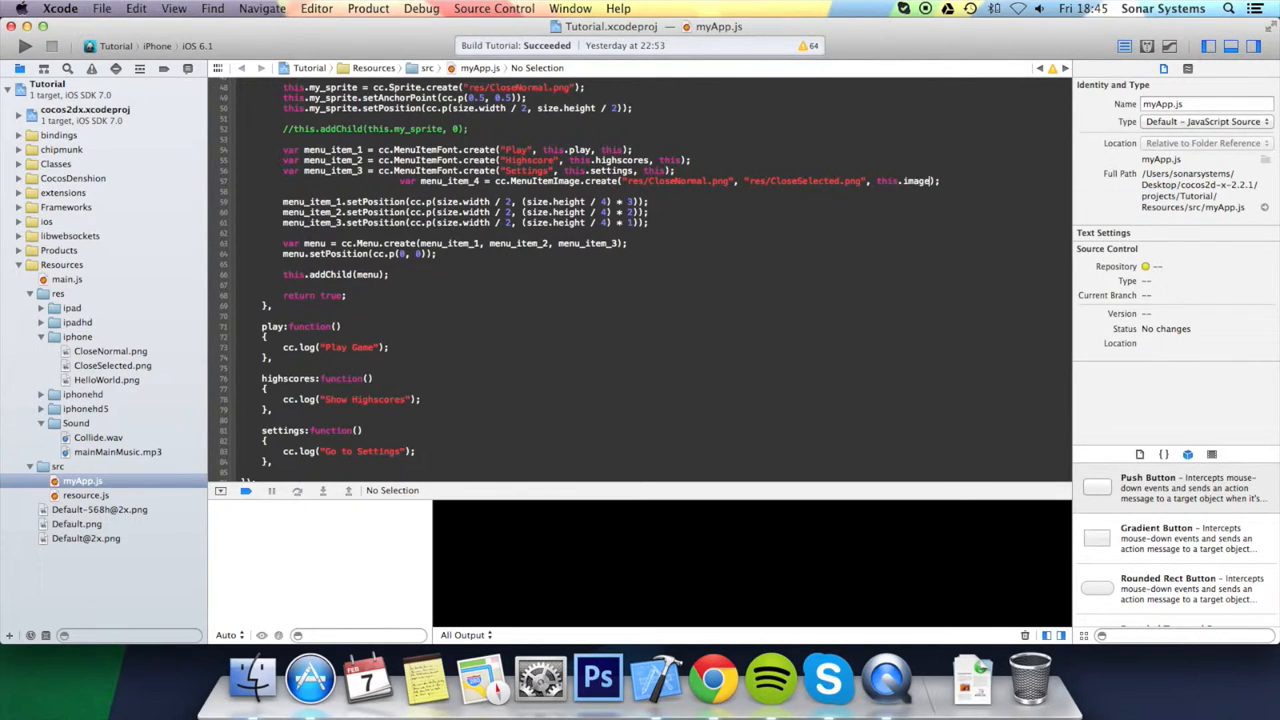
pyautogui.write('_button, this')
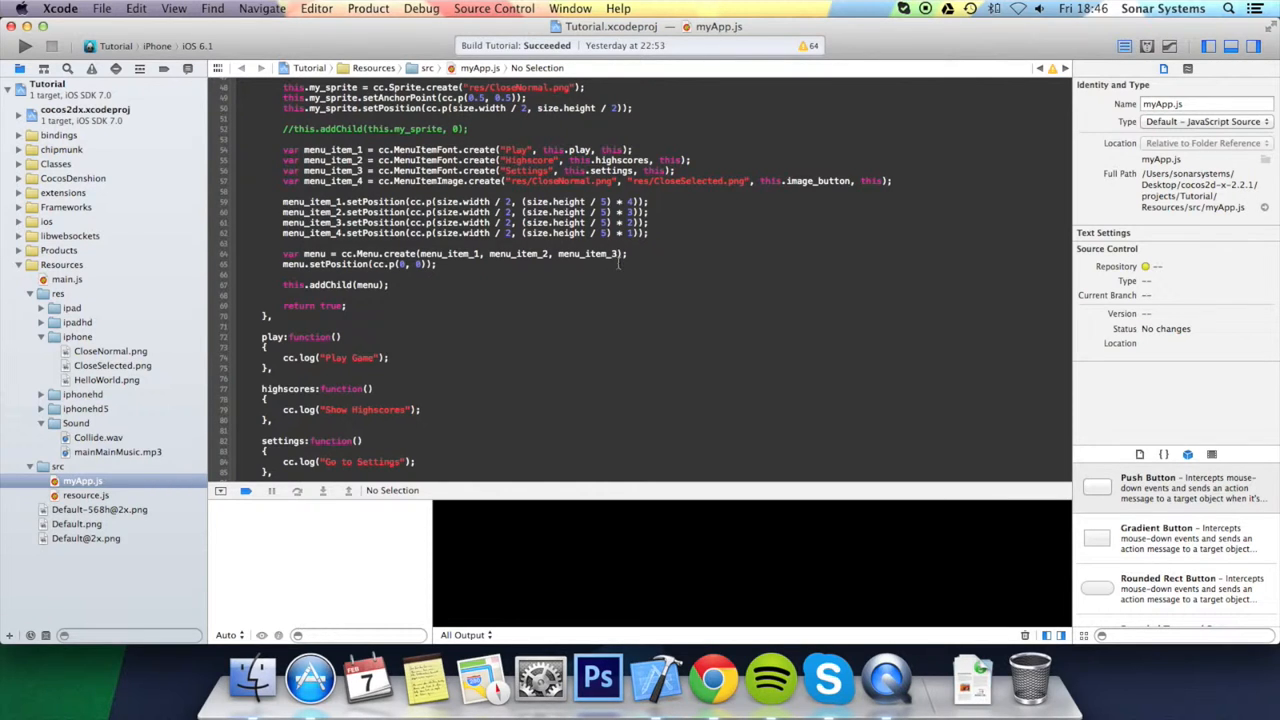
# Step: Append menu_item_4 to the cc.Menu.create call after its setPosition line
pyautogui.write('m')
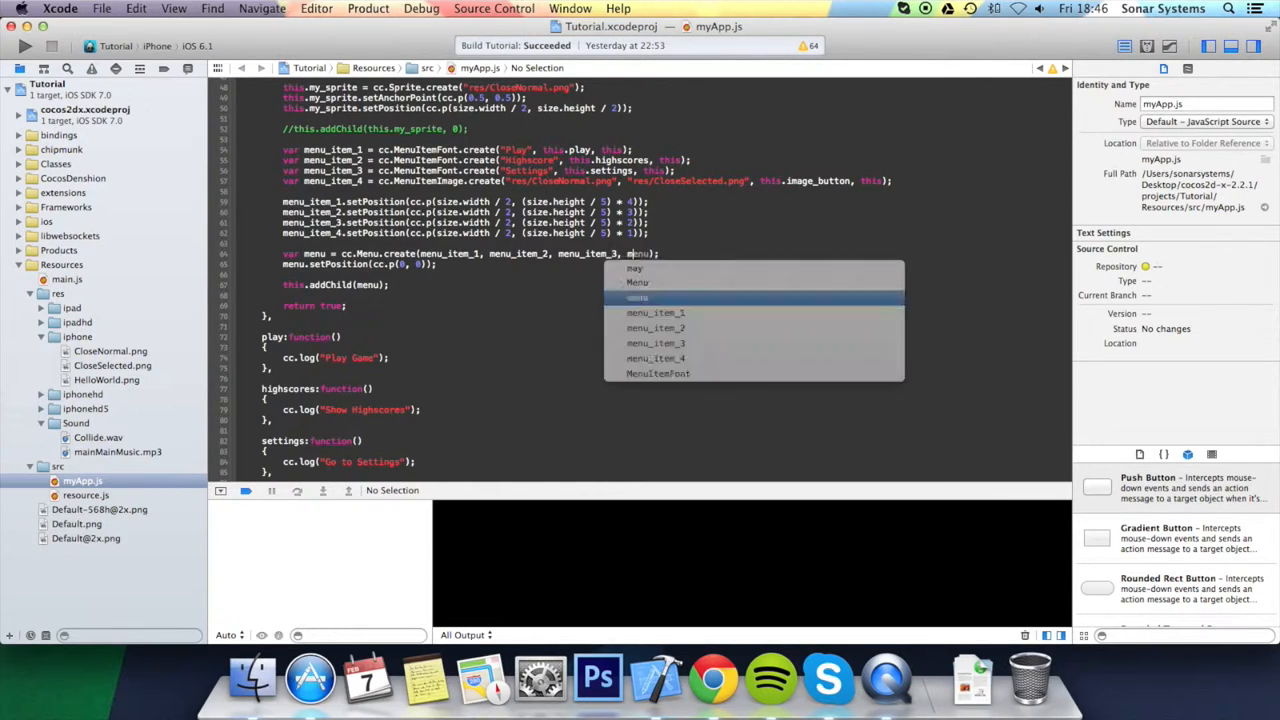
pyautogui.write('menu_item_4')
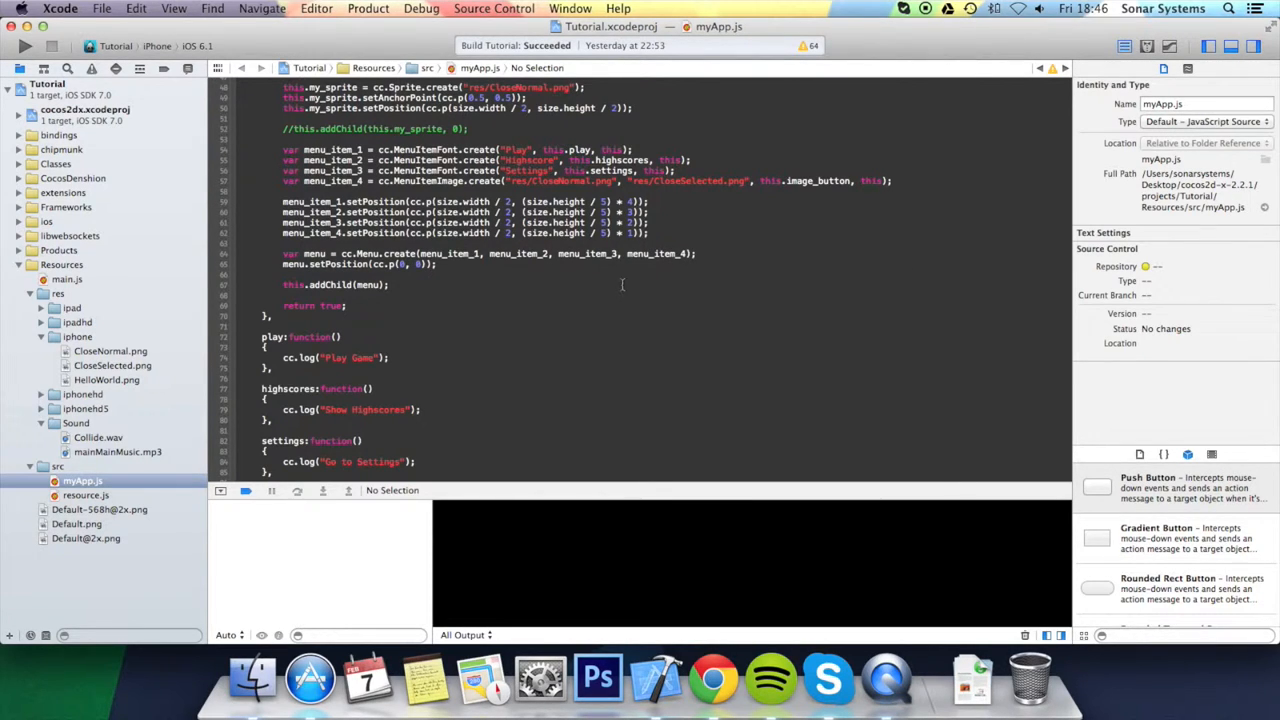
# Step: Add image_button:function(){ cc.log("Image Button"); } and build and run the app
pyautogui.scroll(-3)
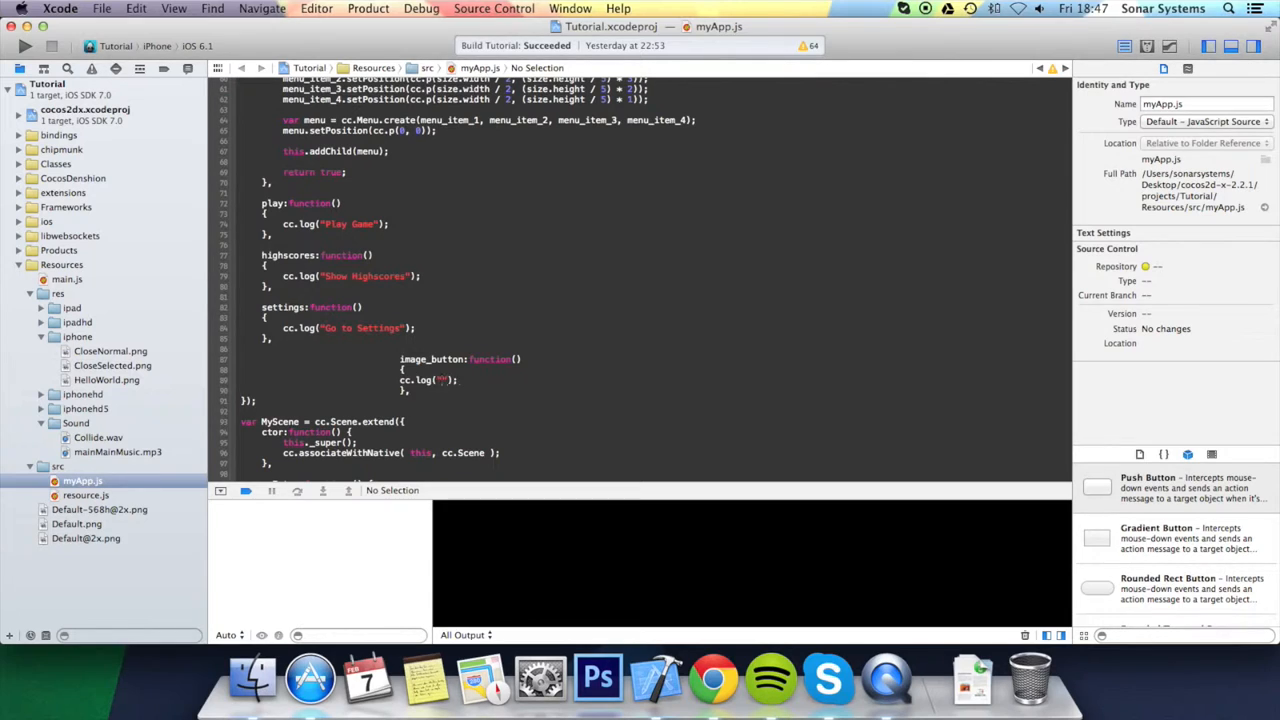
pyautogui.write('Image Button')
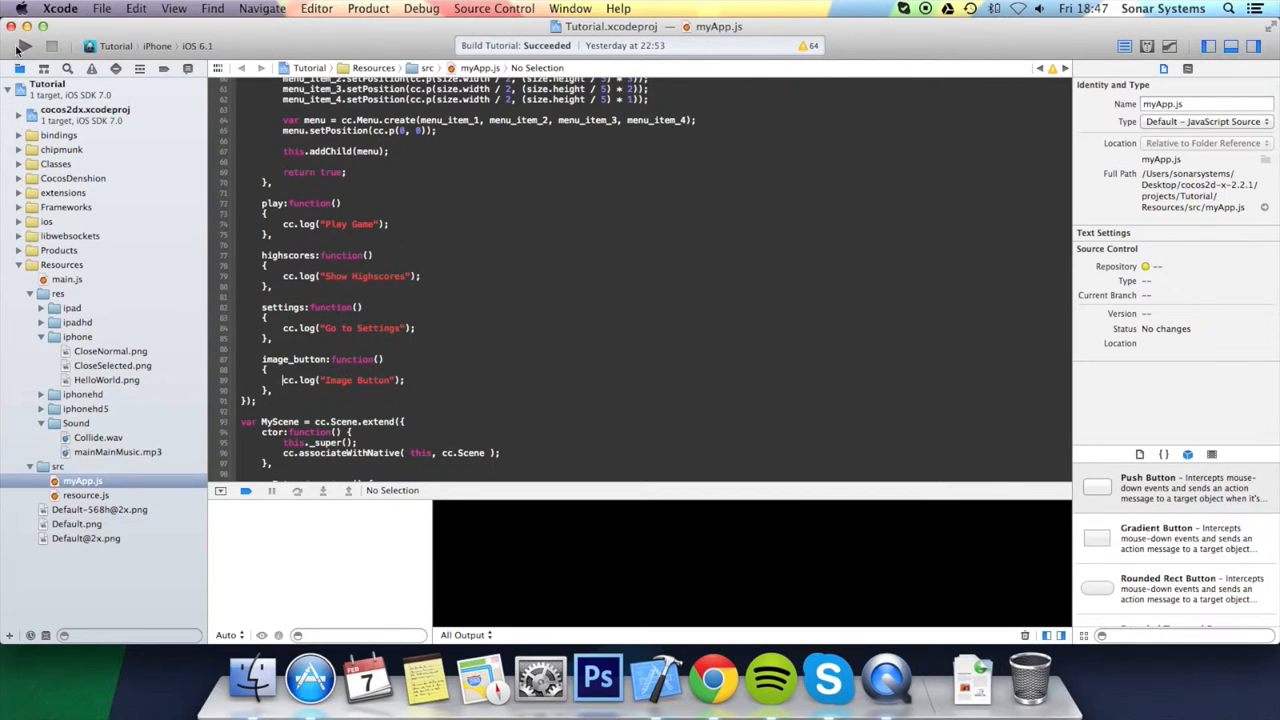
pyautogui.click(24, 46)
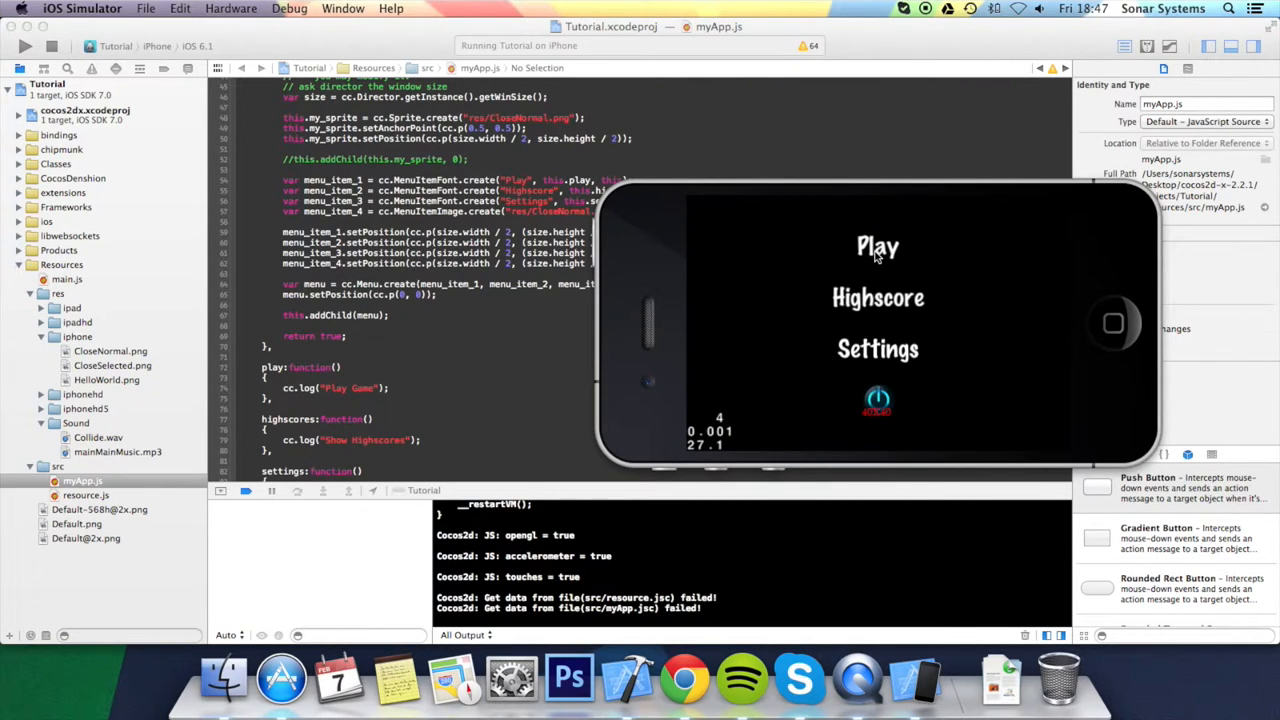
# Step: Tap Play, Highscore, Settings and the image button to log each callback message in the console
pyautogui.click(876, 246)
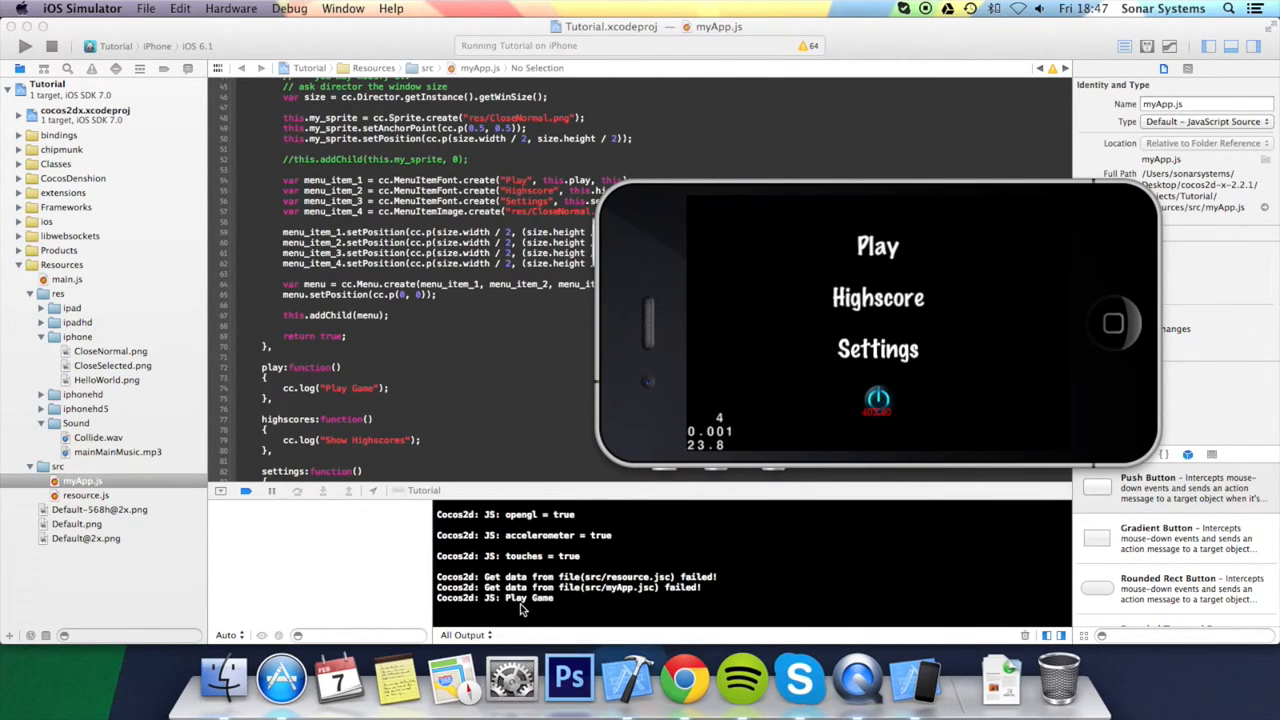
pyautogui.click(876, 296)
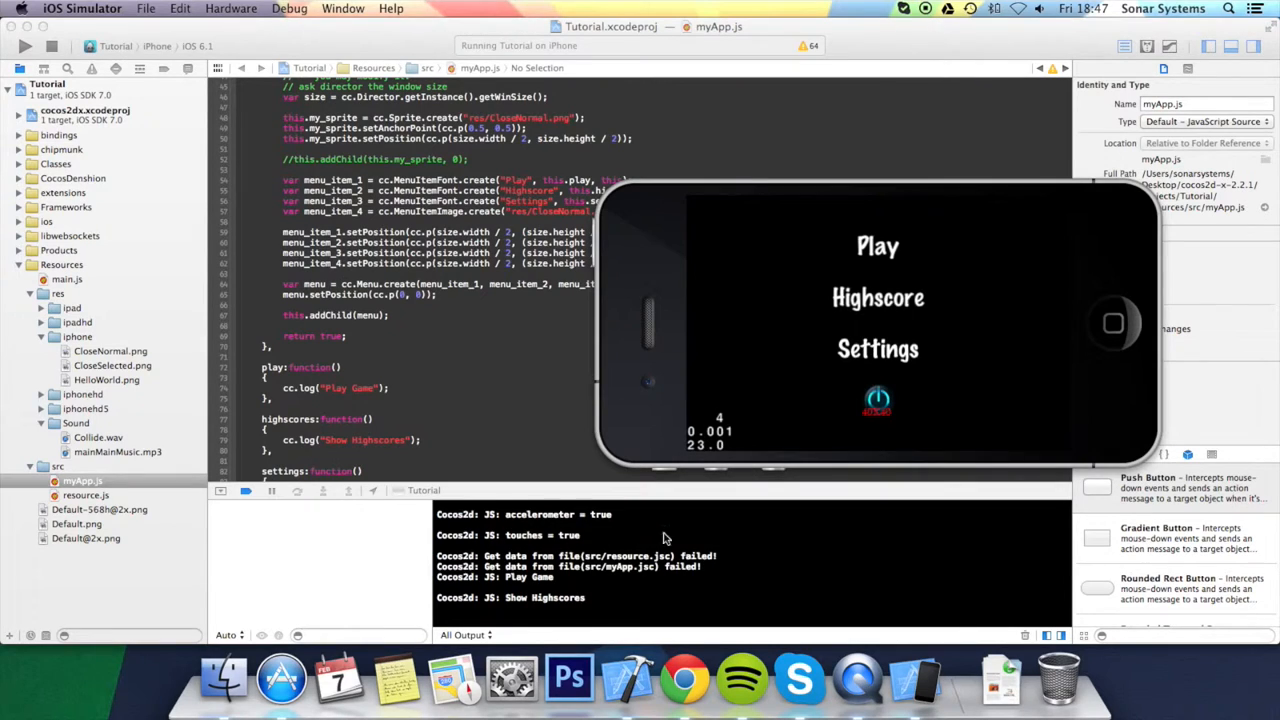
pyautogui.click(876, 348)
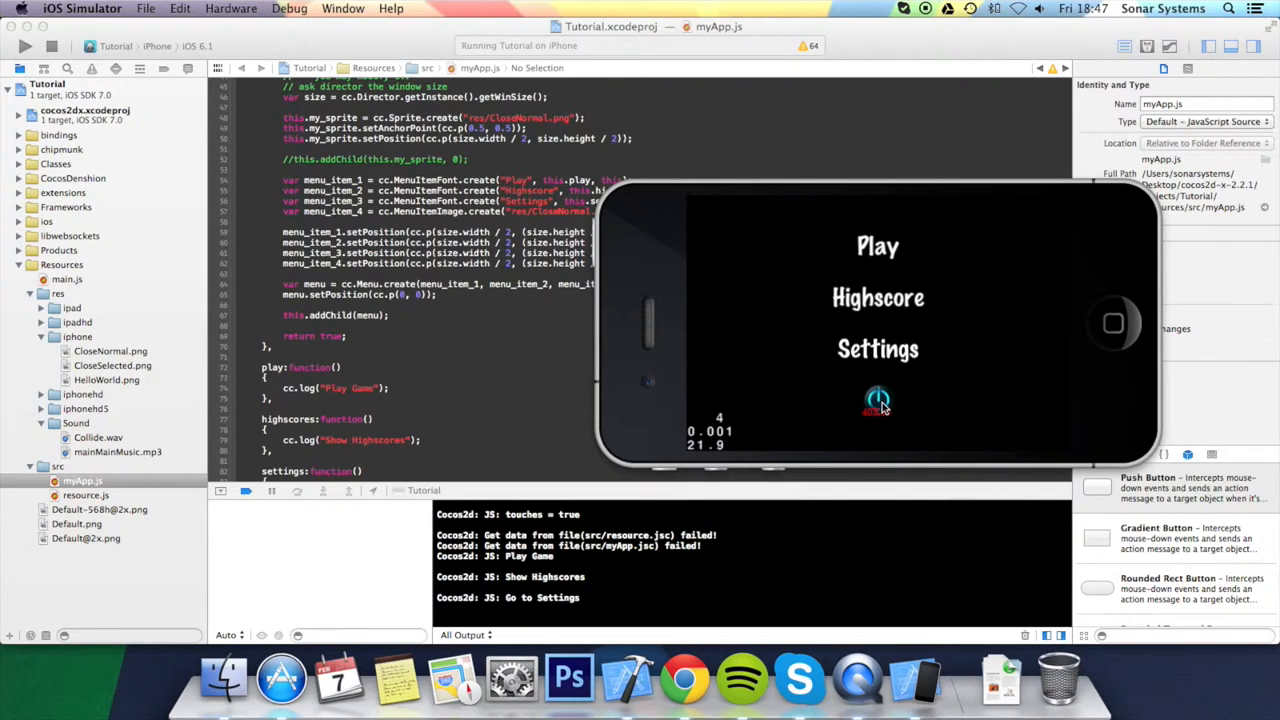
pyautogui.click(876, 400)
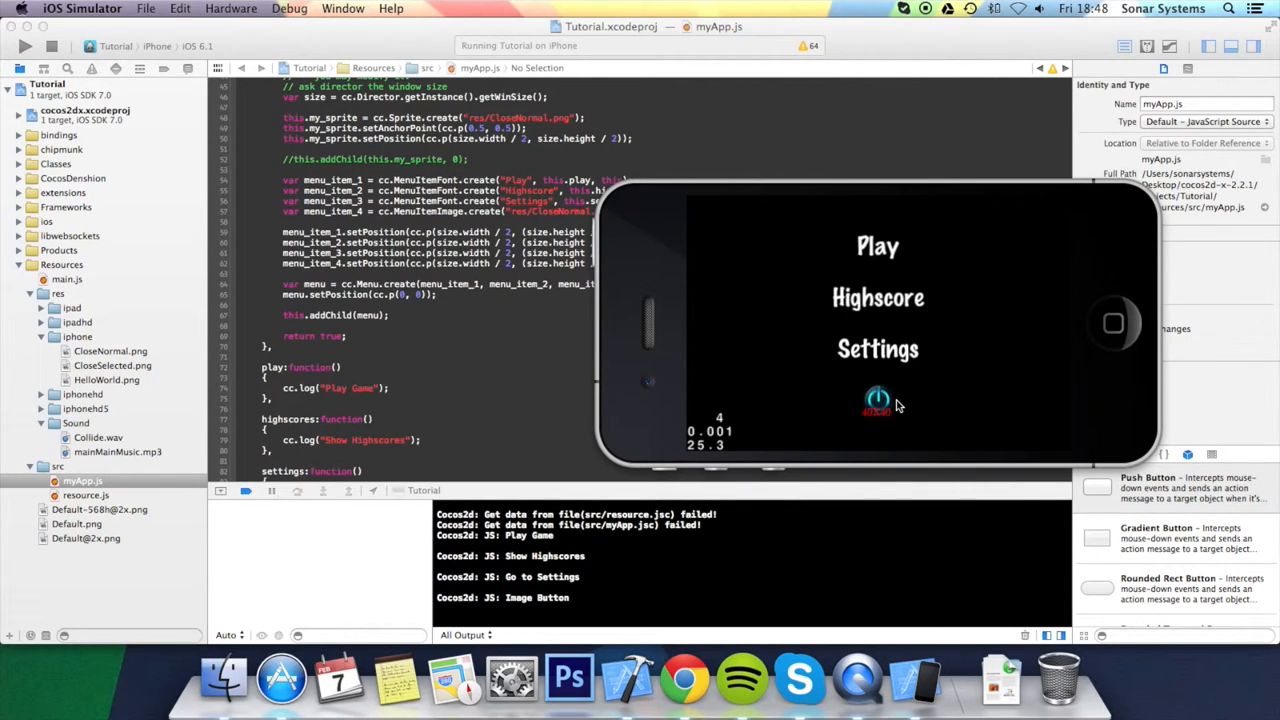
pyautogui.moveTo(516, 310)
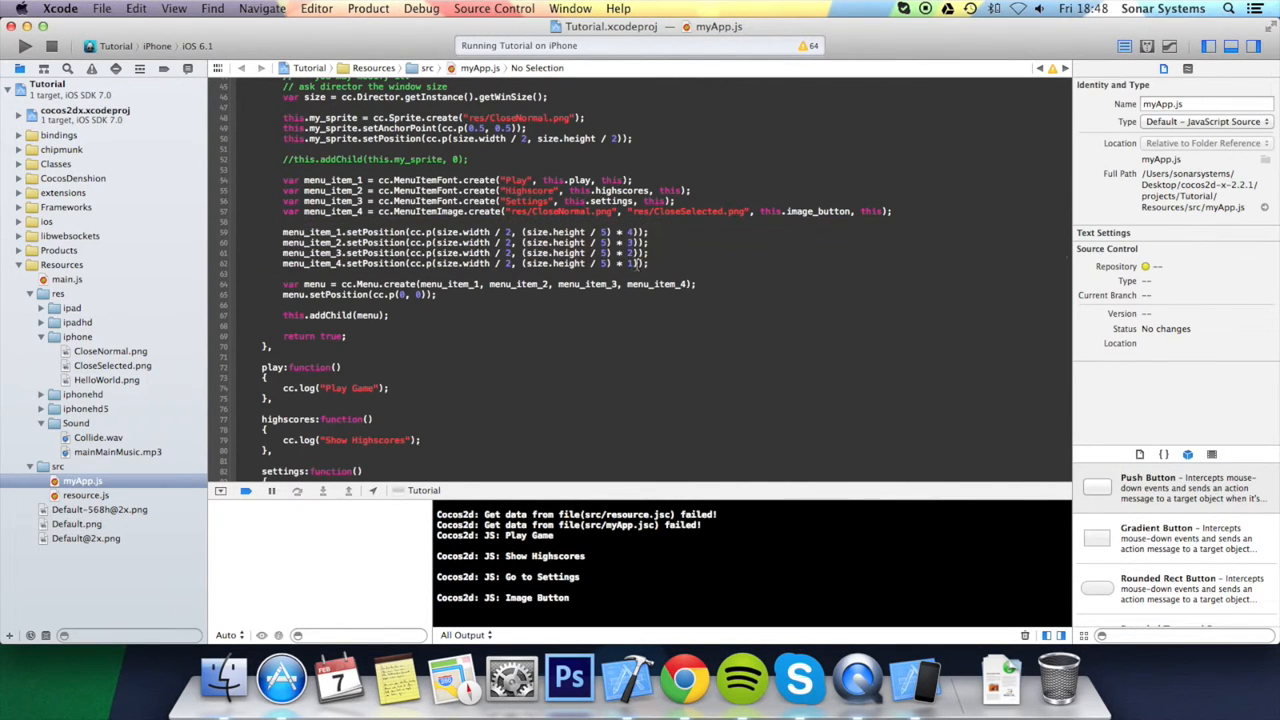
pyautogui.moveTo(924, 660)
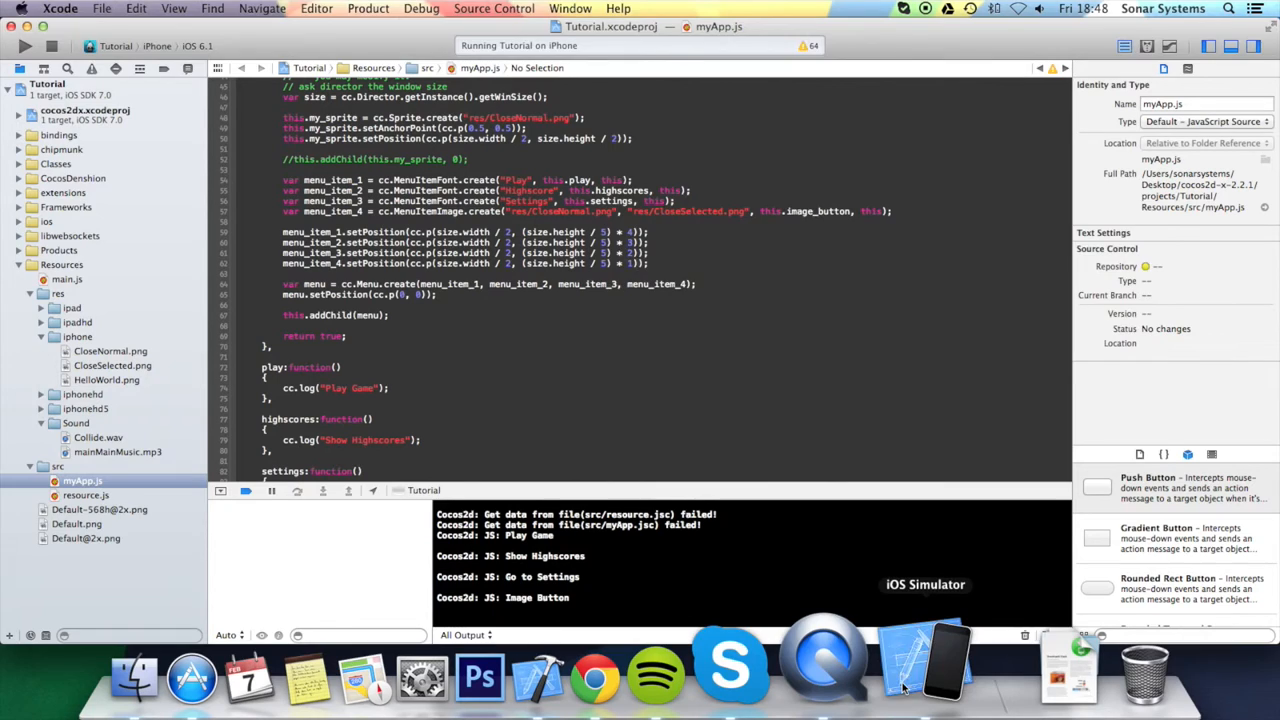